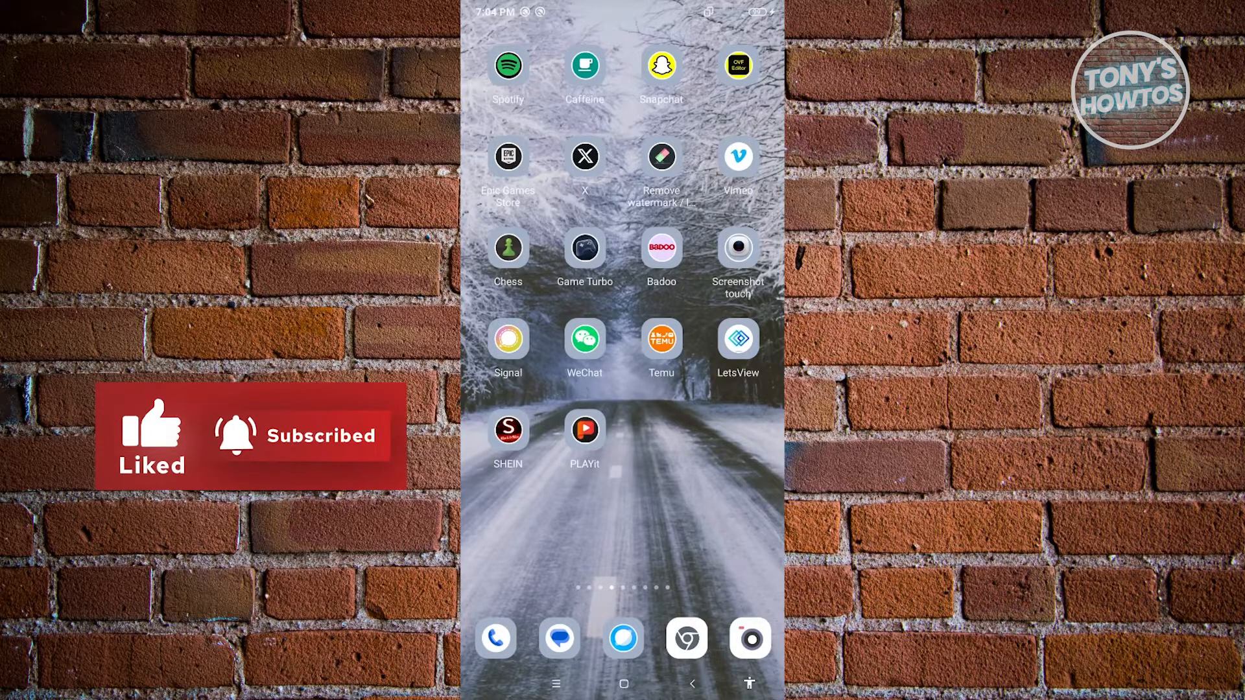
Launch X from the home screen and reach its forgotten-password account lookup page.
left_click(585, 156)
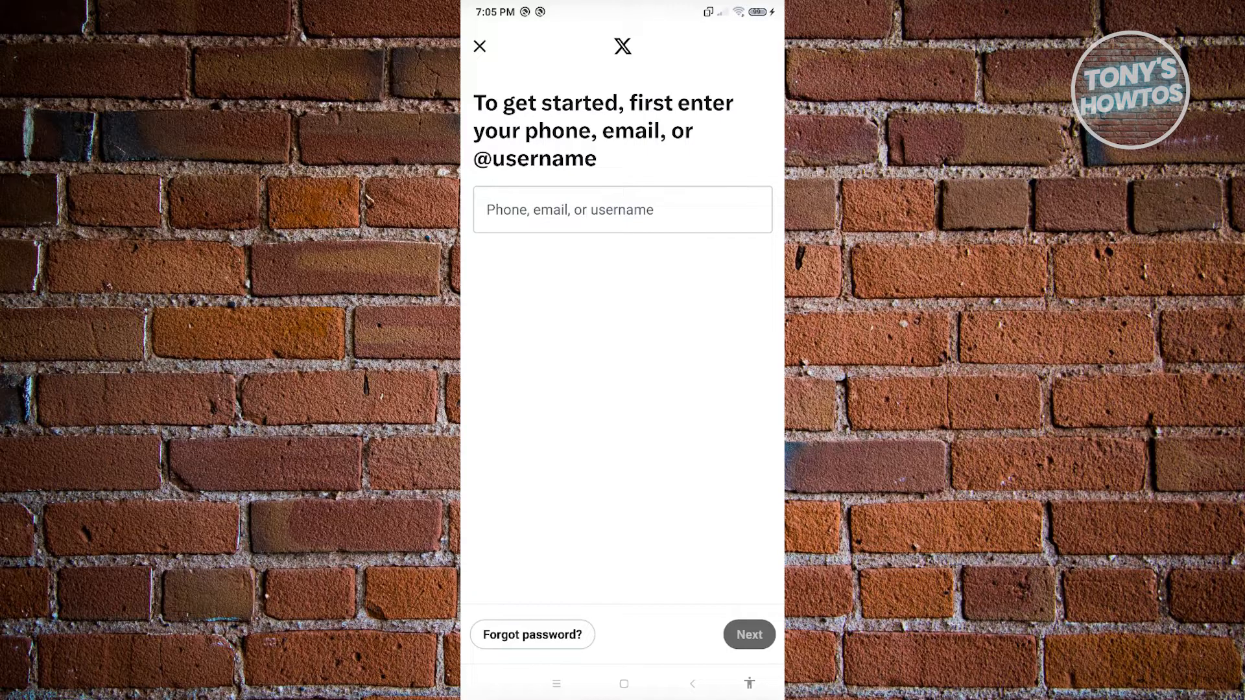
left_click(532, 634)
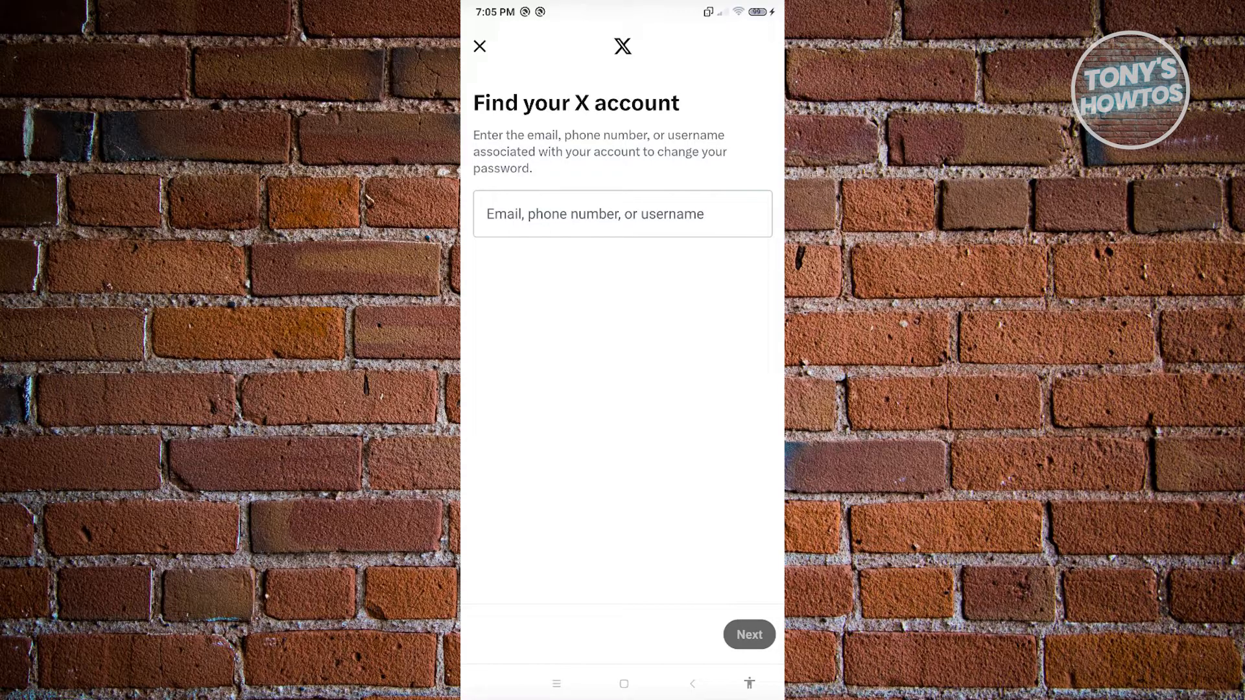
Leave X and return to the Android home screen.
left_click(478, 45)
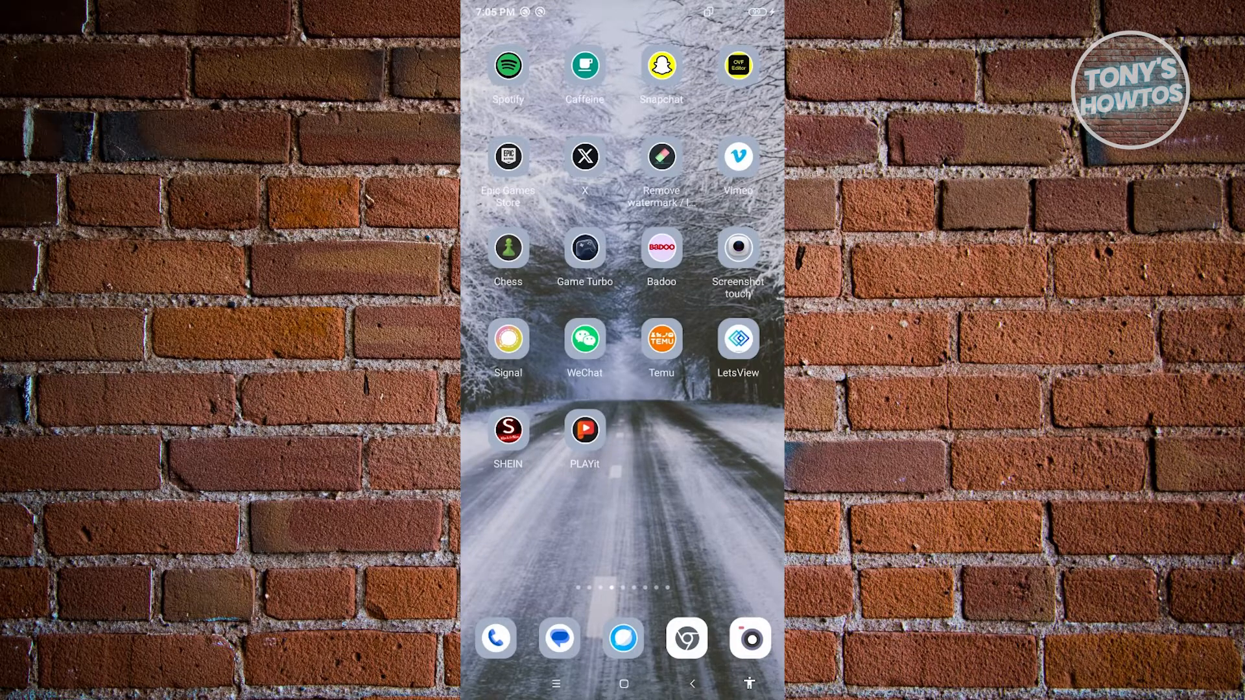
From X's App info, clear only its cache and return to the home screen pages.
left_click(585, 154)
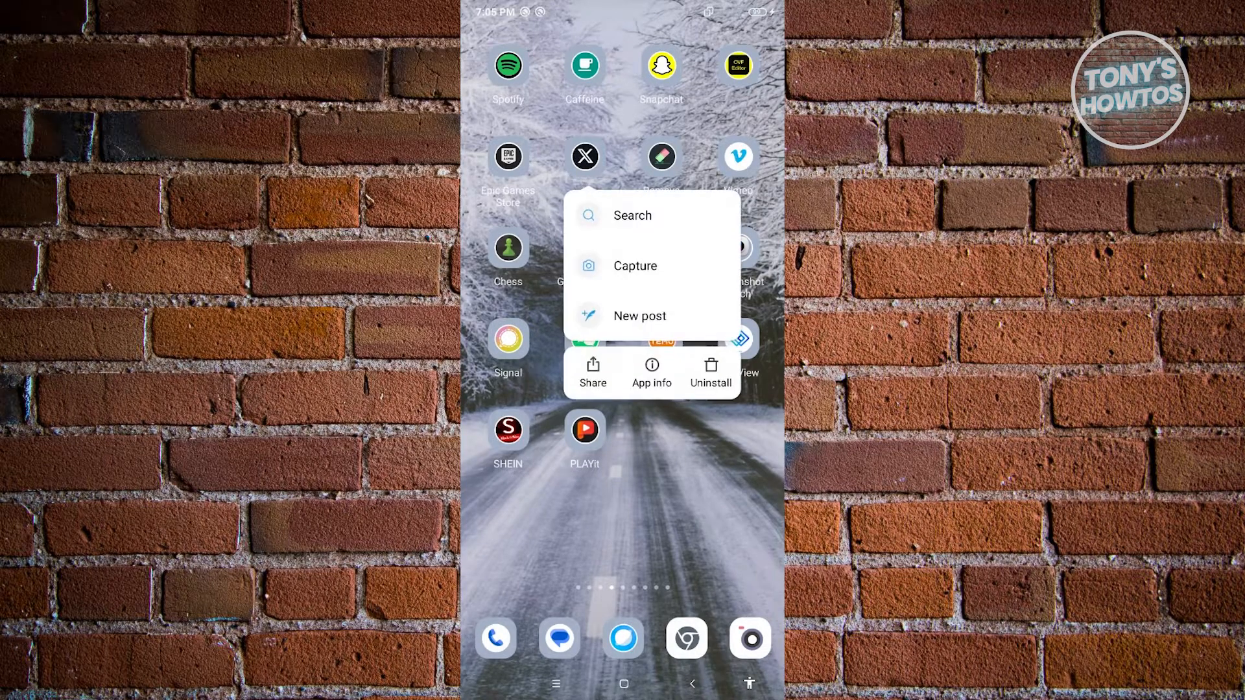
left_click(650, 372)
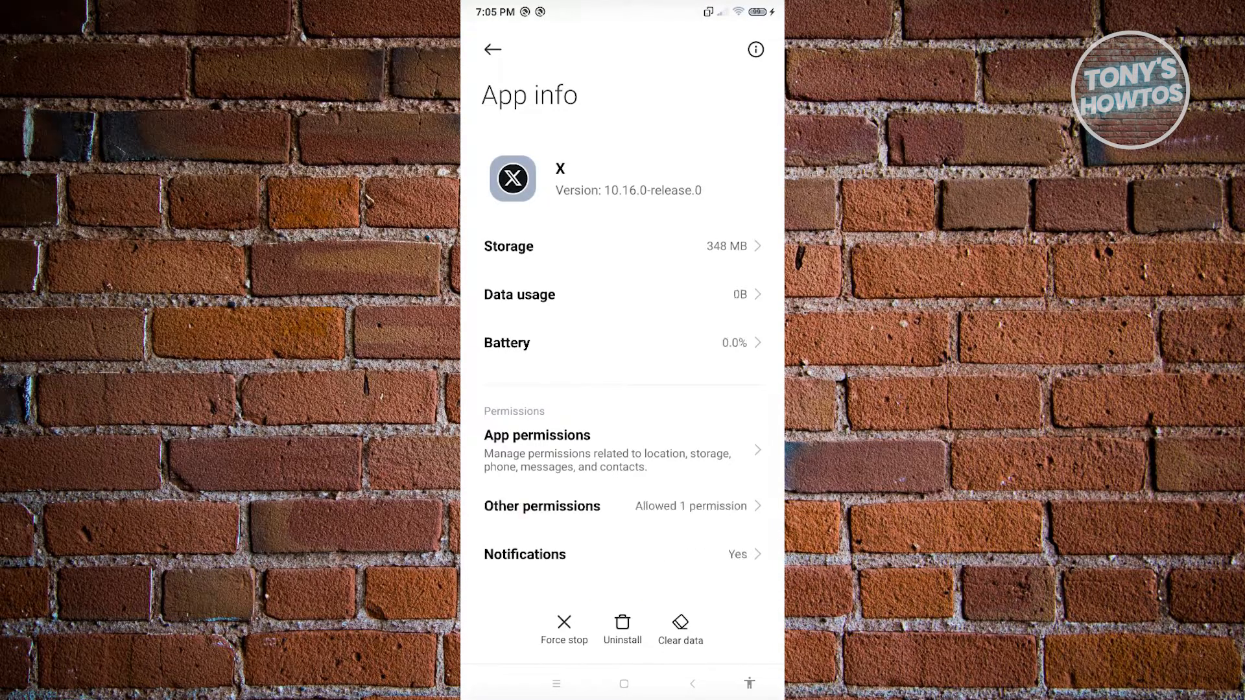
left_click(679, 627)
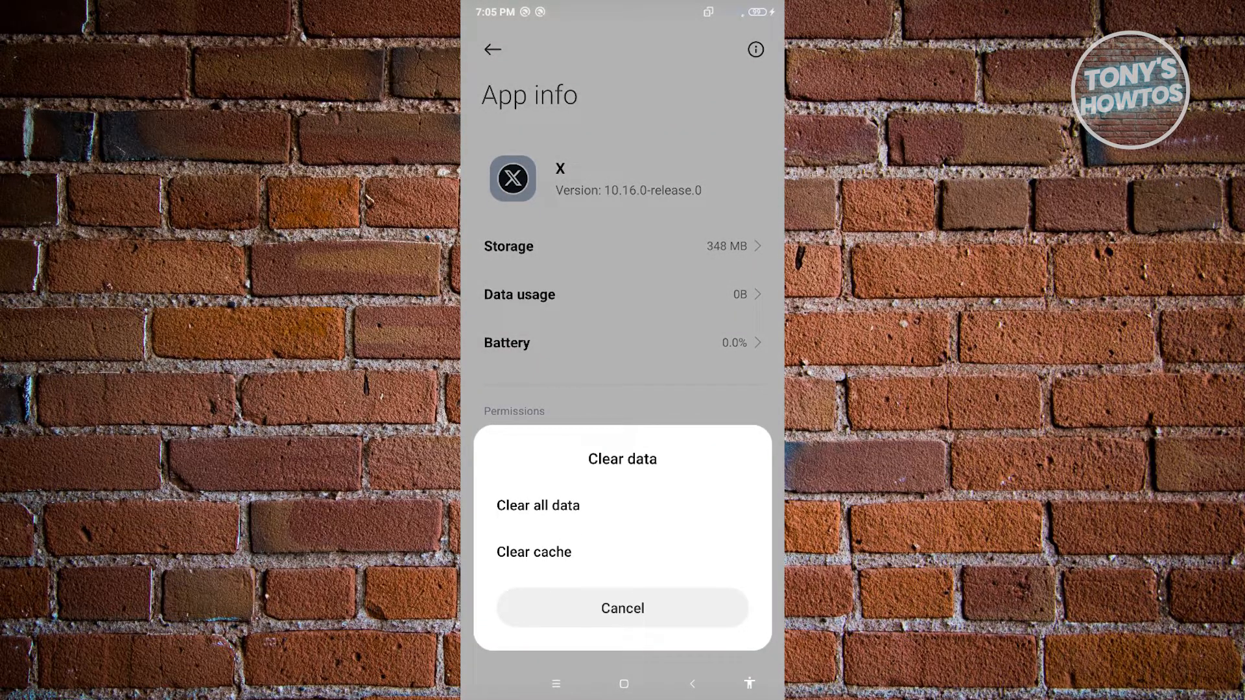
left_click(533, 551)
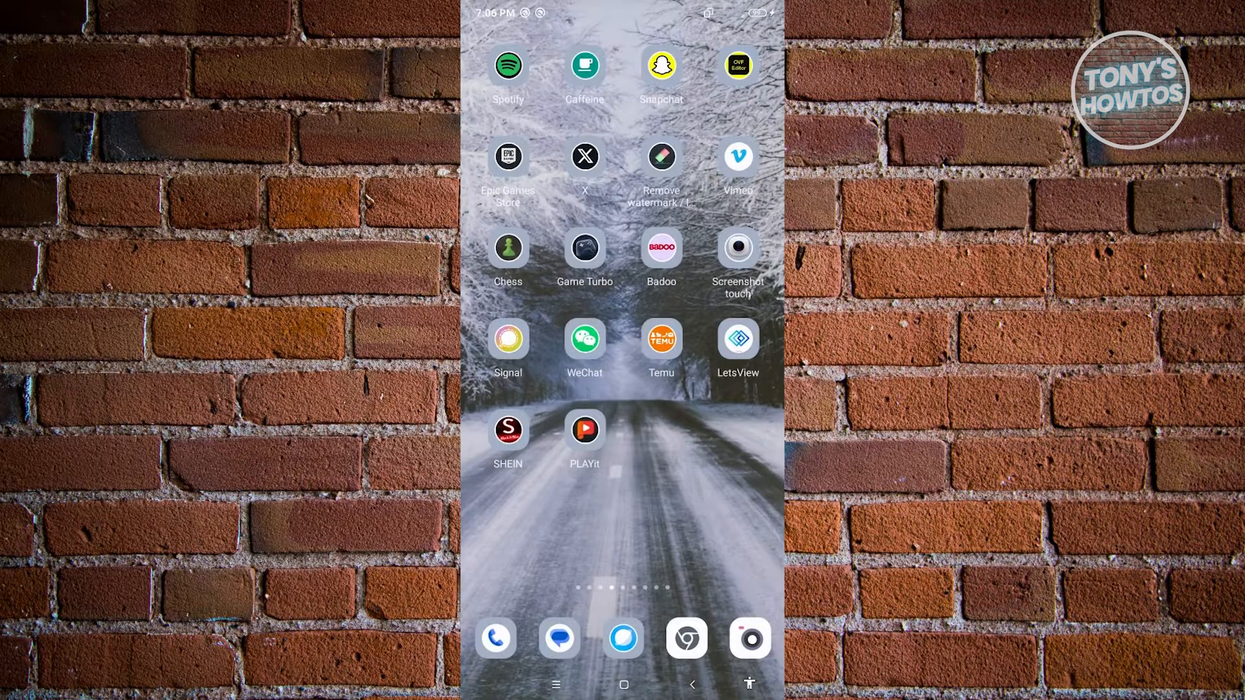
scroll("left", 3)
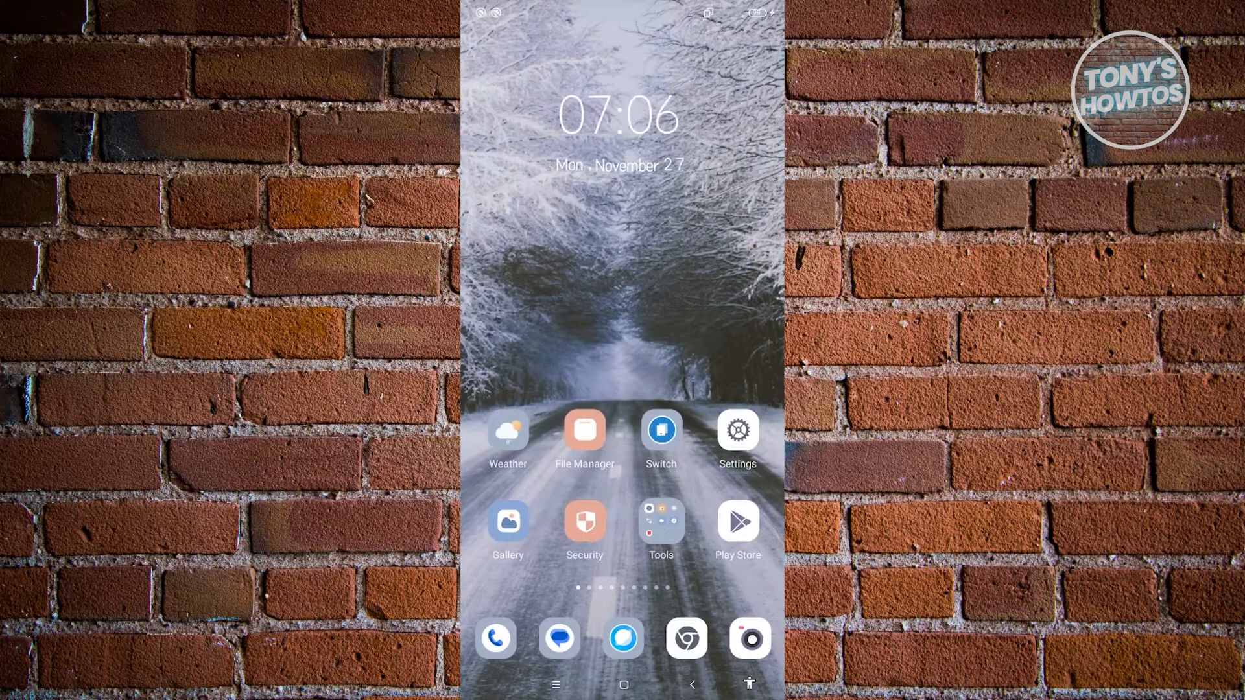